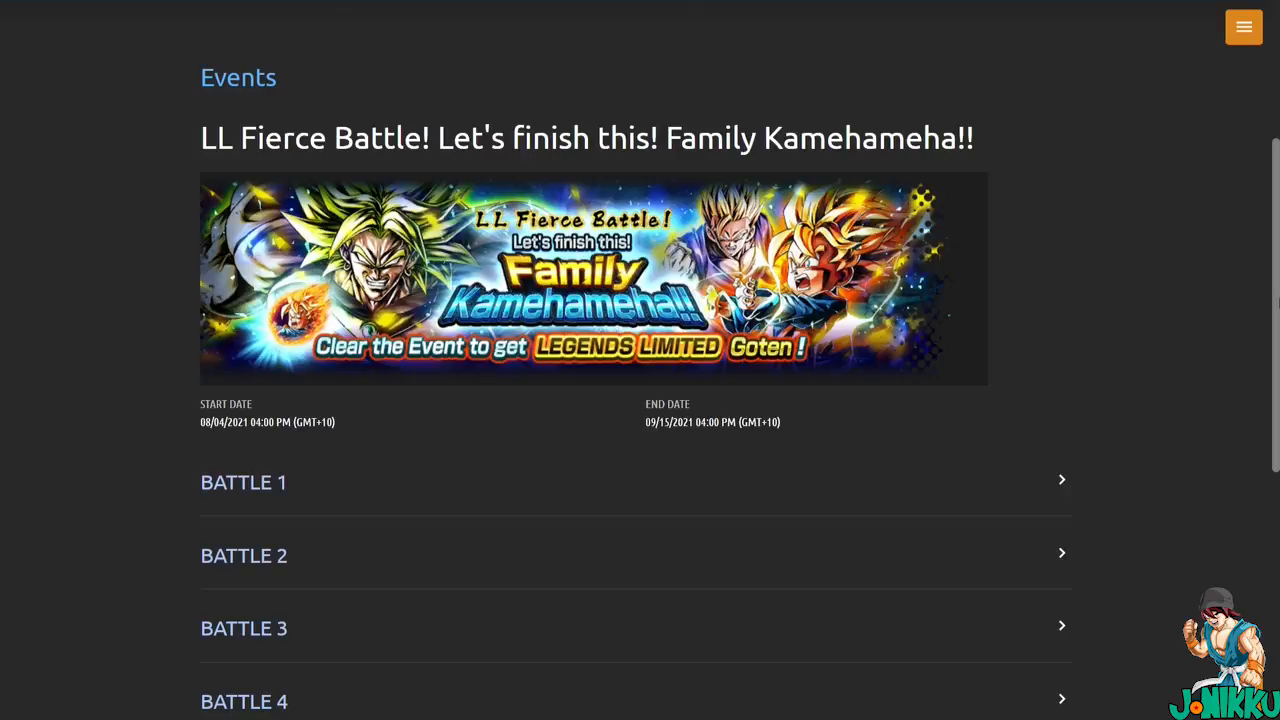
{"action": "mouse_move", "coordinate": [1213, 296]}
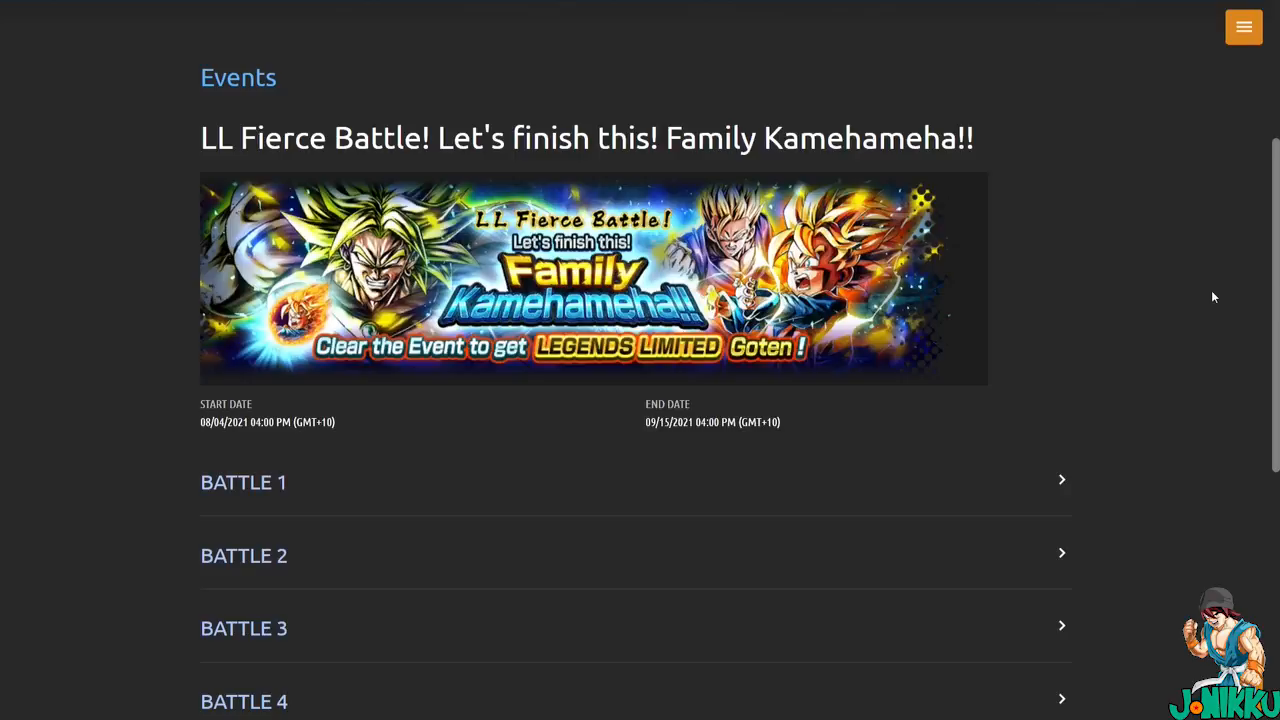
{"action": "mouse_move", "coordinate": [310, 325]}
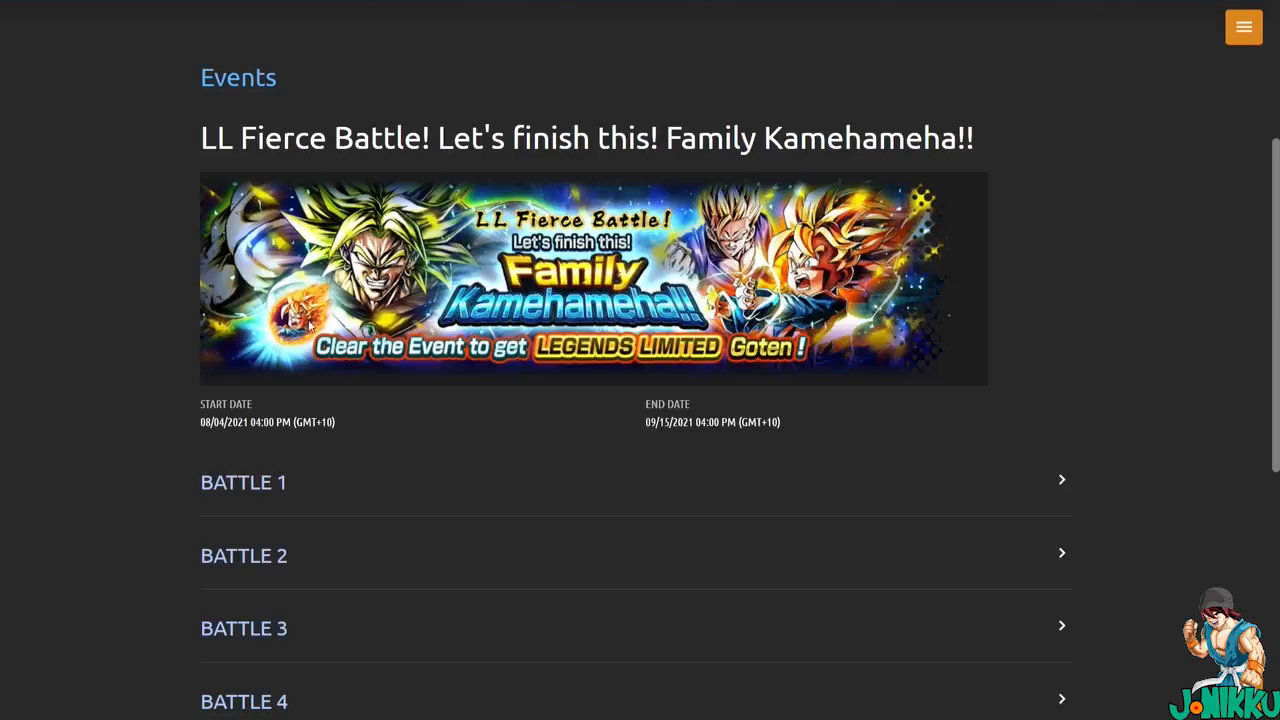
{"action": "mouse_move", "coordinate": [405, 439]}
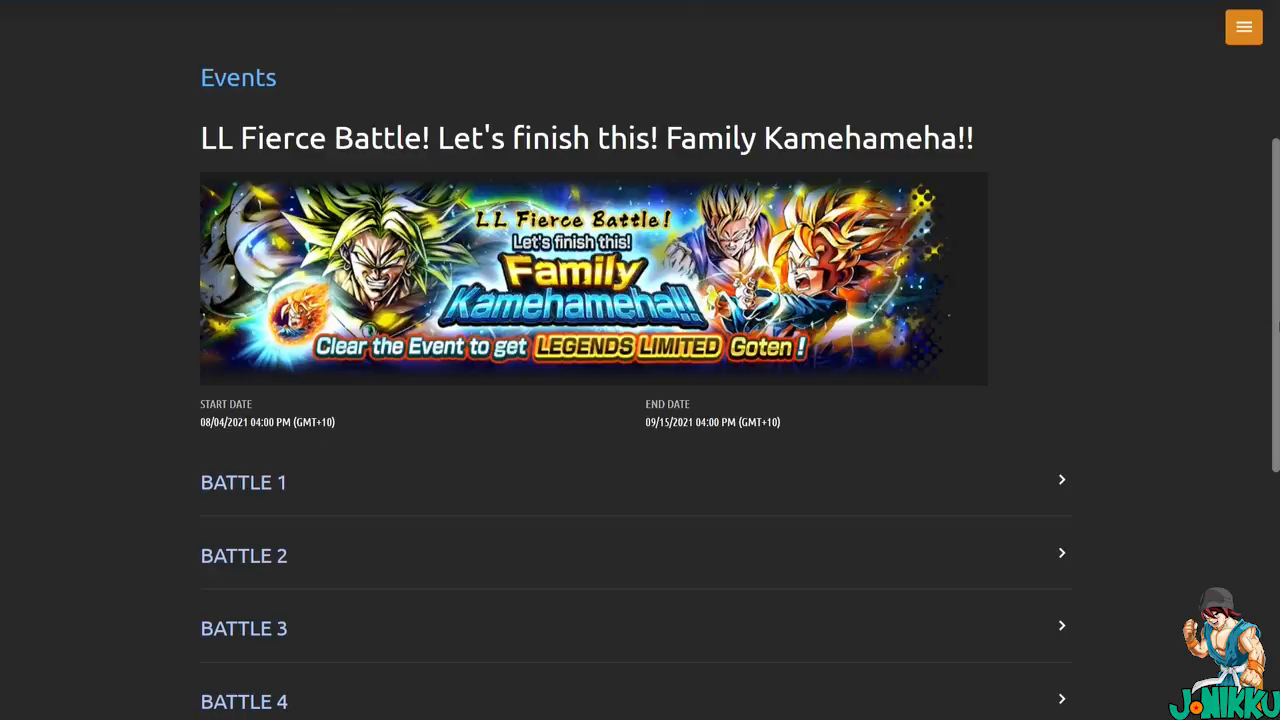
Scroll down the event page to the battle list.
{"action": "scroll", "scroll_direction": "down", "scroll_amount": 3}
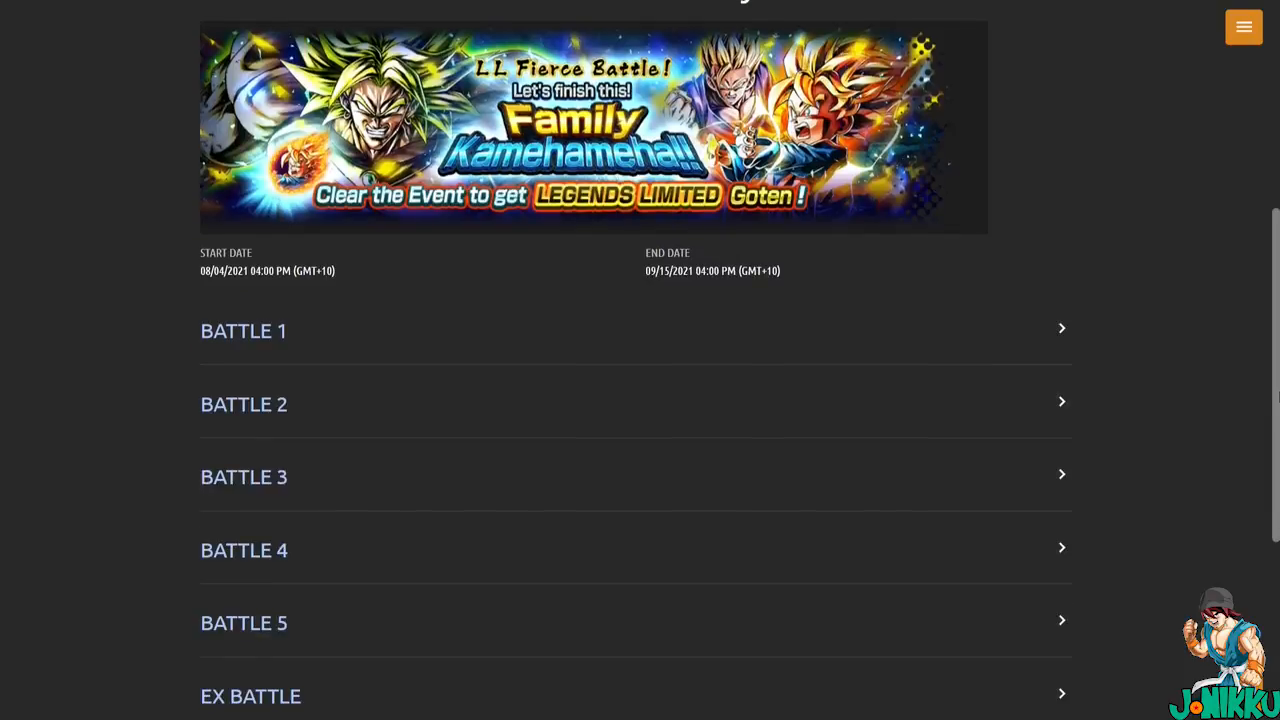
{"action": "scroll", "scroll_direction": "down", "scroll_amount": 3}
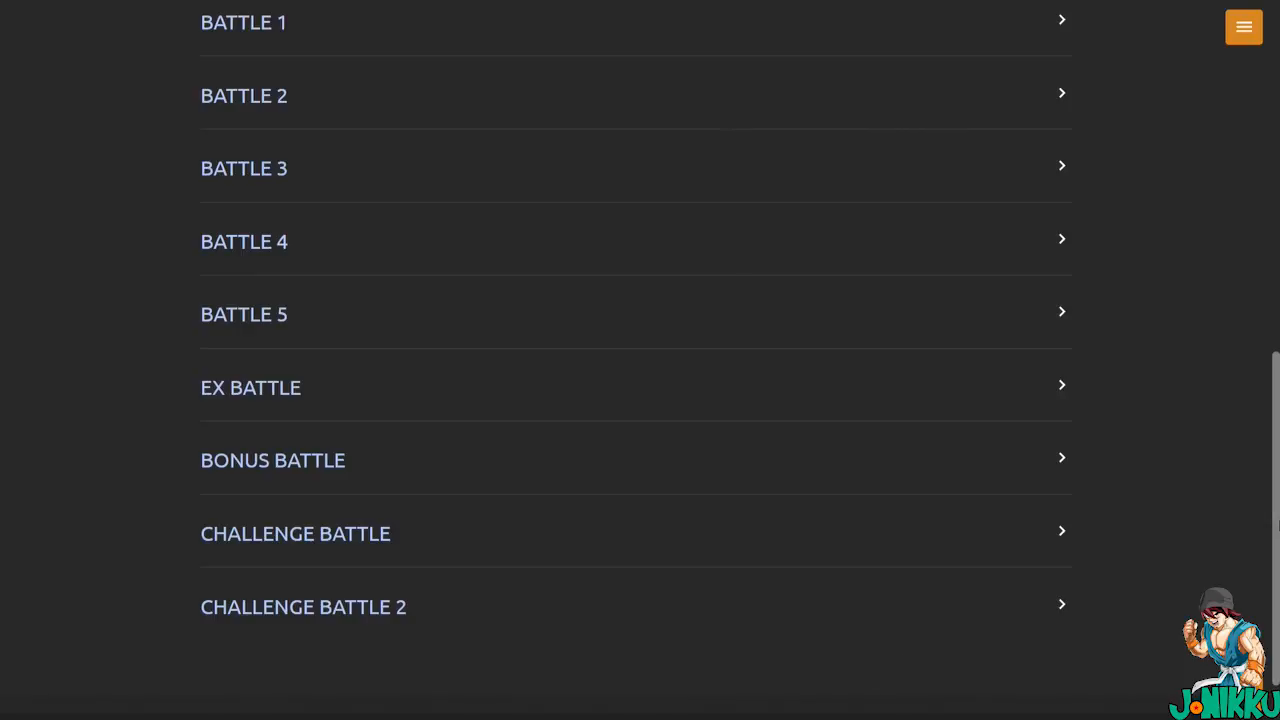
{"action": "scroll", "scroll_direction": "up", "scroll_amount": 3}
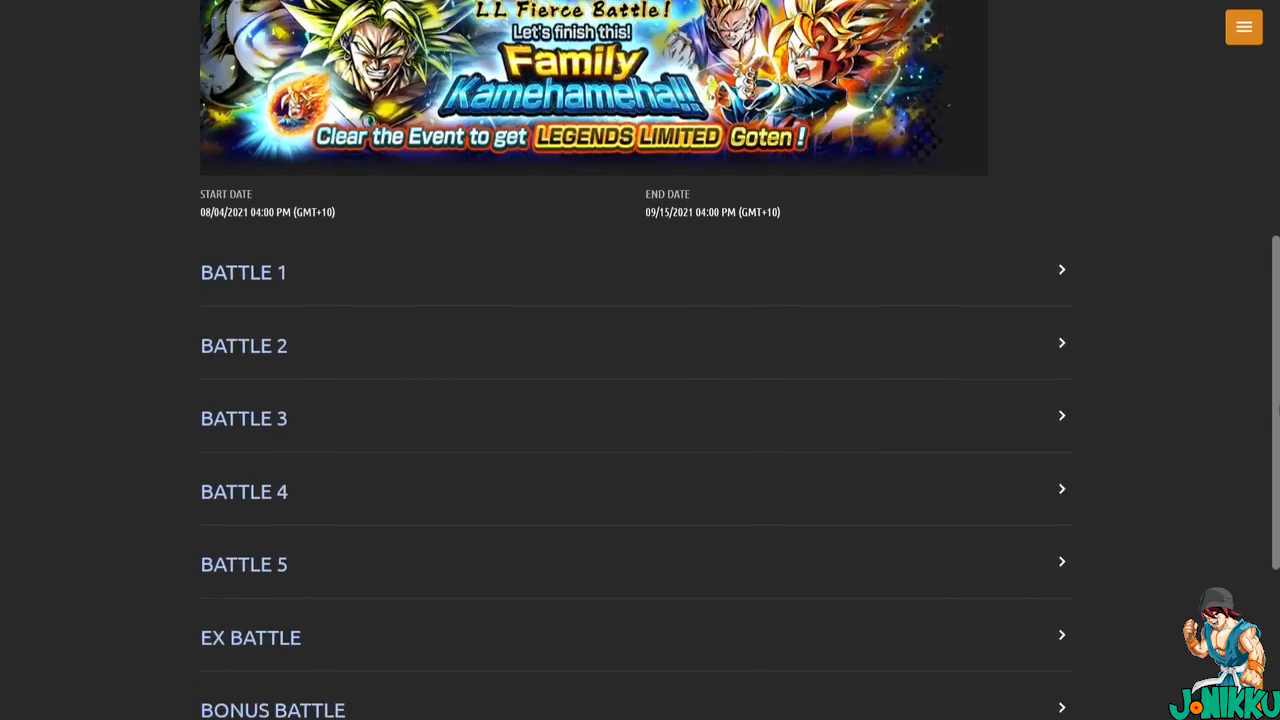
{"action": "scroll", "scroll_direction": "down", "scroll_amount": 3}
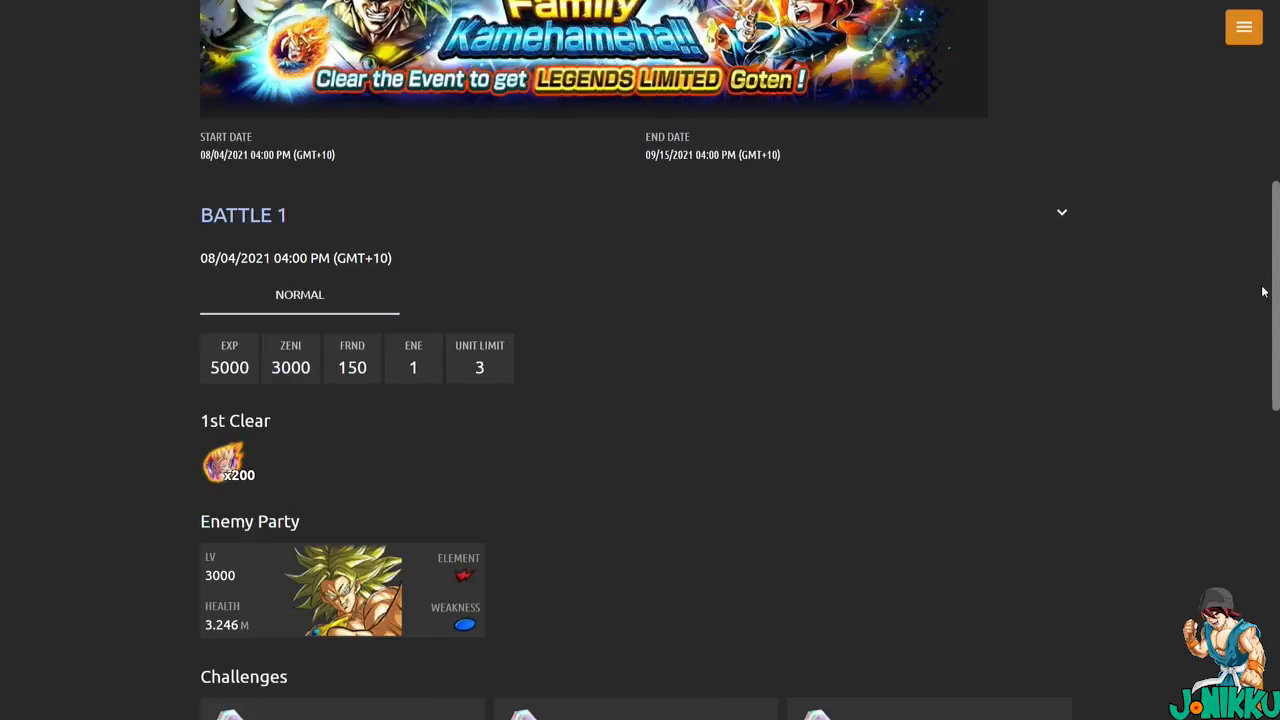
{"action": "scroll", "scroll_direction": "down", "scroll_amount": 3}
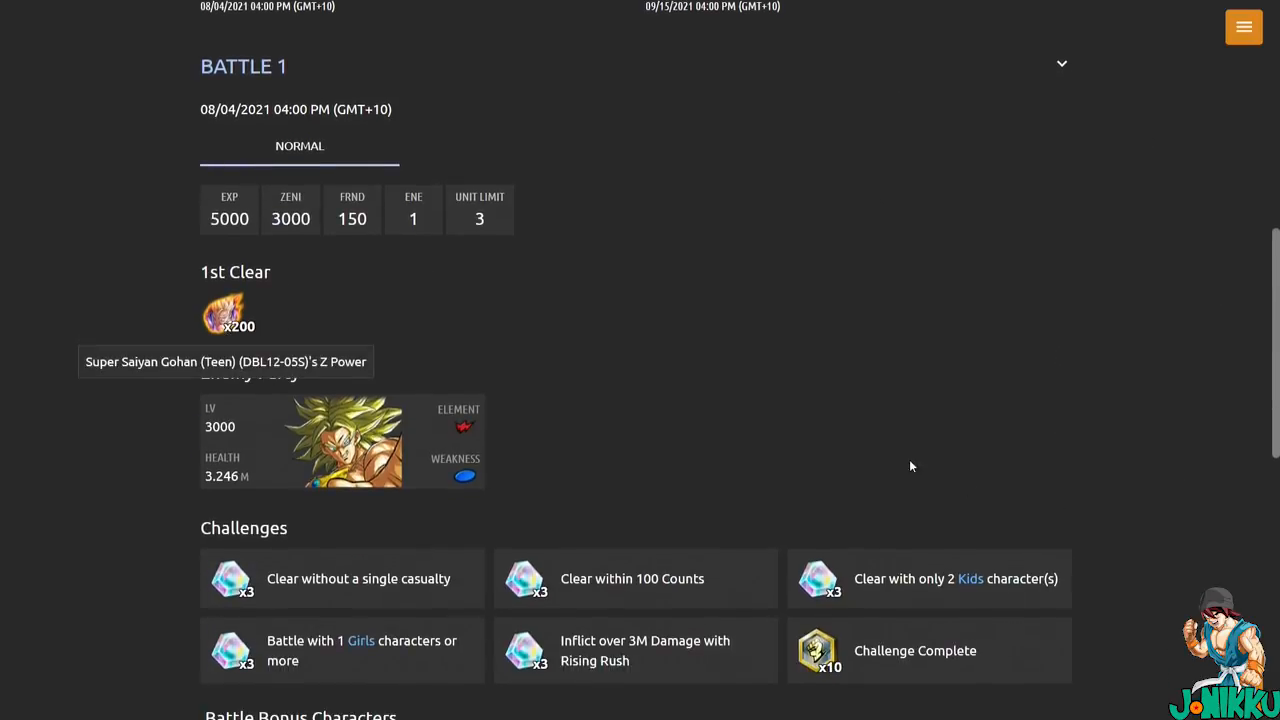
{"action": "scroll", "scroll_direction": "down", "scroll_amount": 3}
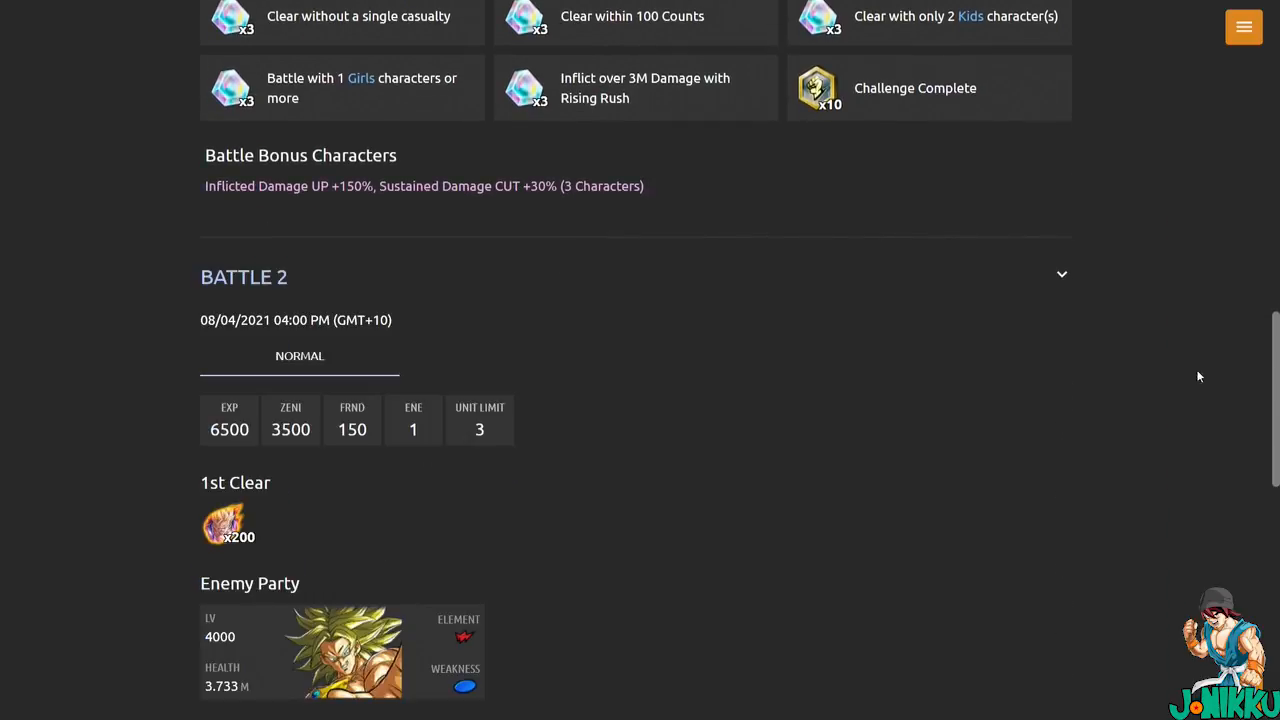
Expand the battle details and review Battles 1–5 through the EX Battle.
{"action": "left_click", "coordinate": [1061, 274]}
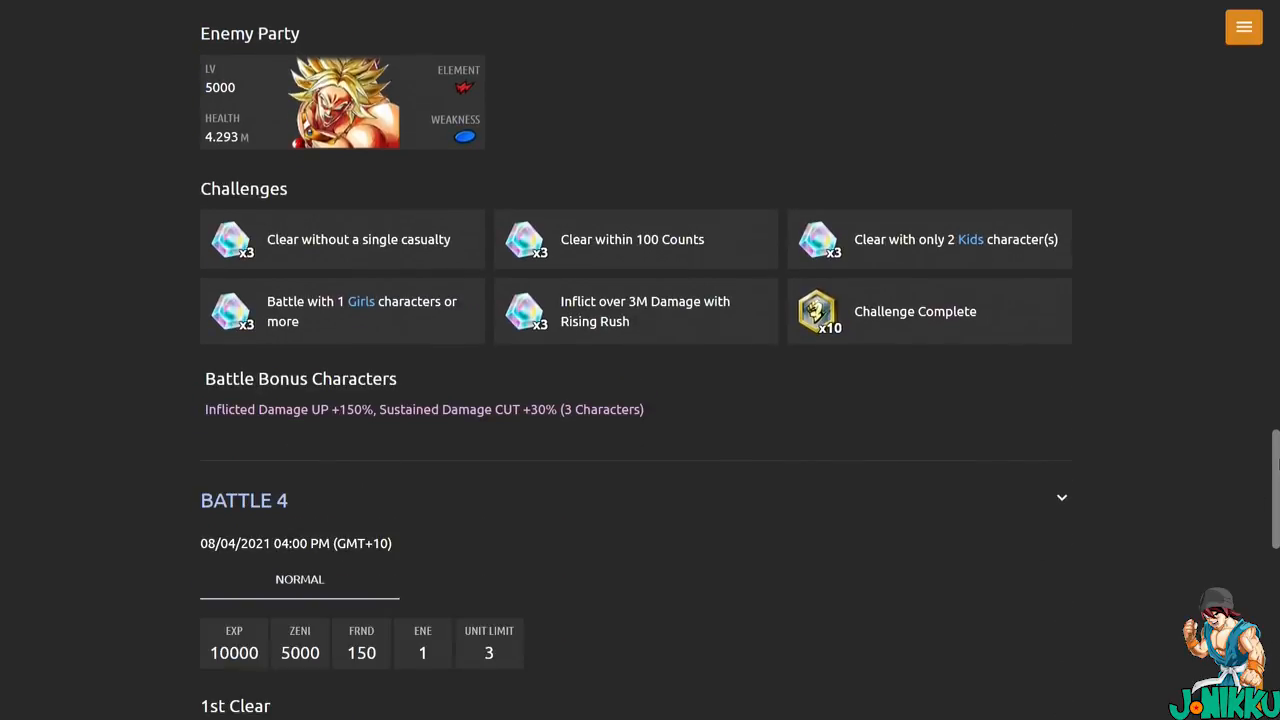
{"action": "scroll", "scroll_direction": "down", "scroll_amount": 3}
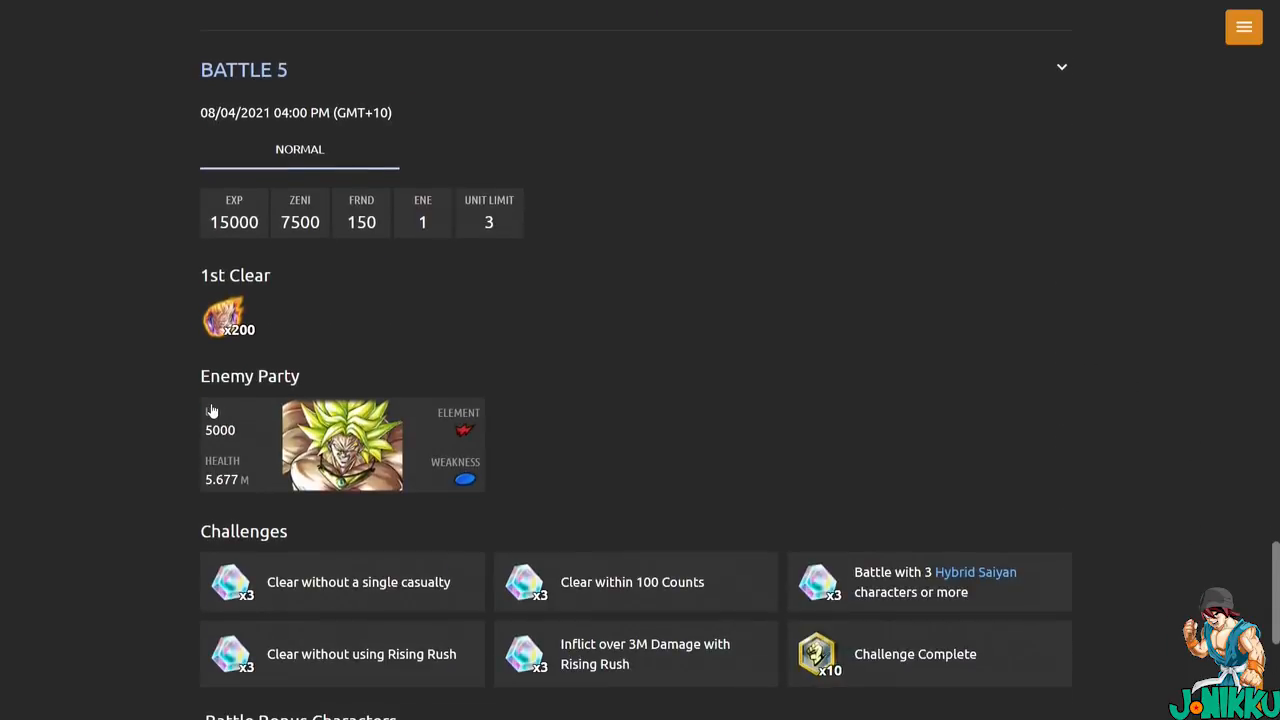
{"action": "scroll", "scroll_direction": "down", "scroll_amount": 3}
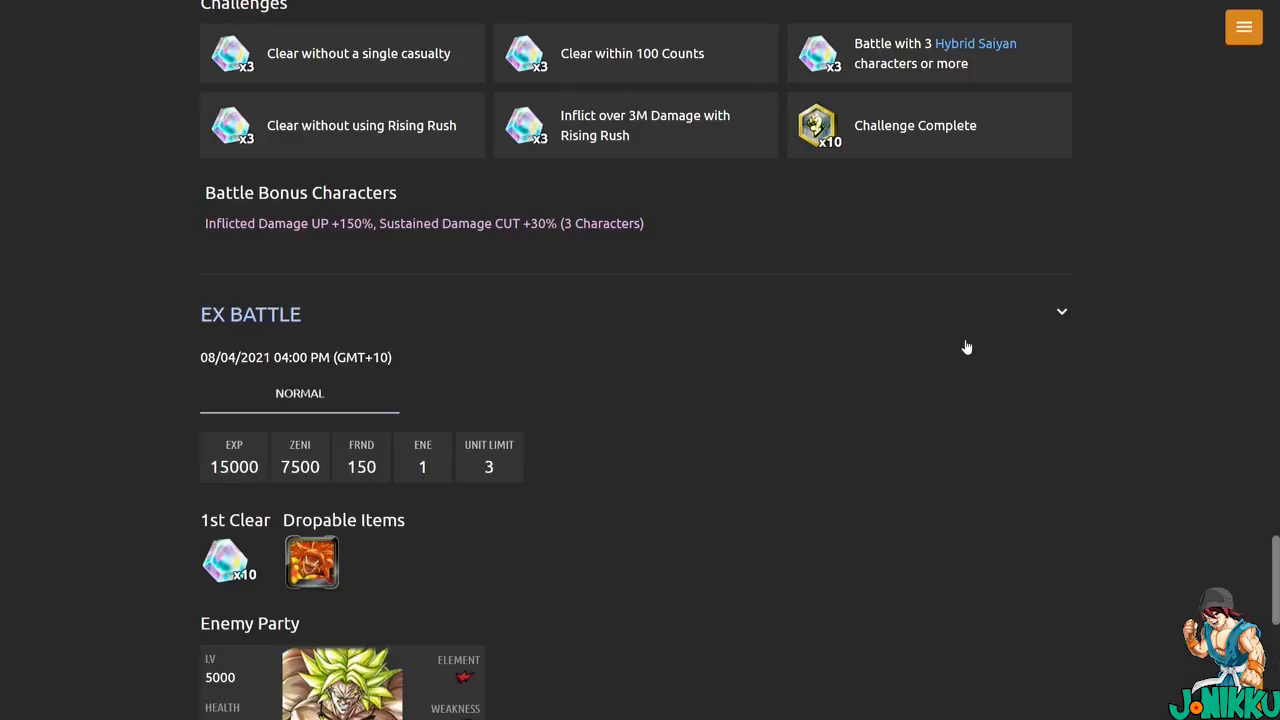
{"action": "scroll", "scroll_direction": "down", "scroll_amount": 3}
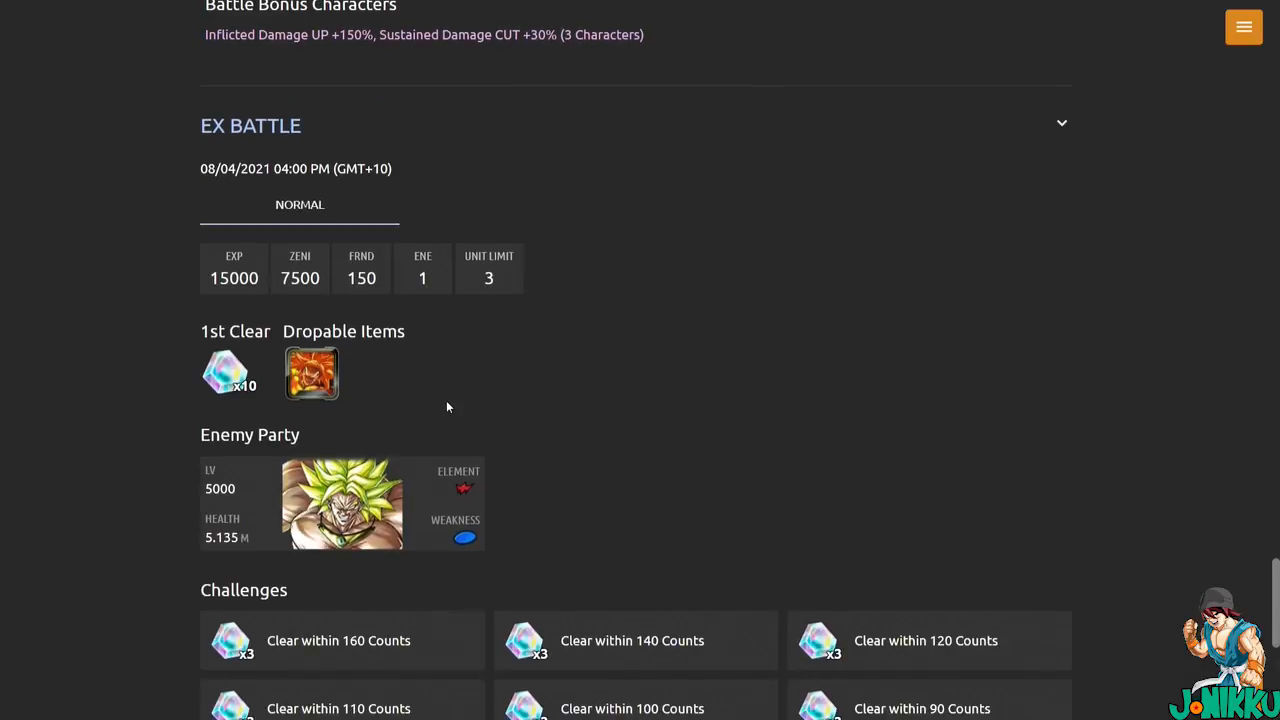
{"action": "mouse_move", "coordinate": [371, 382]}
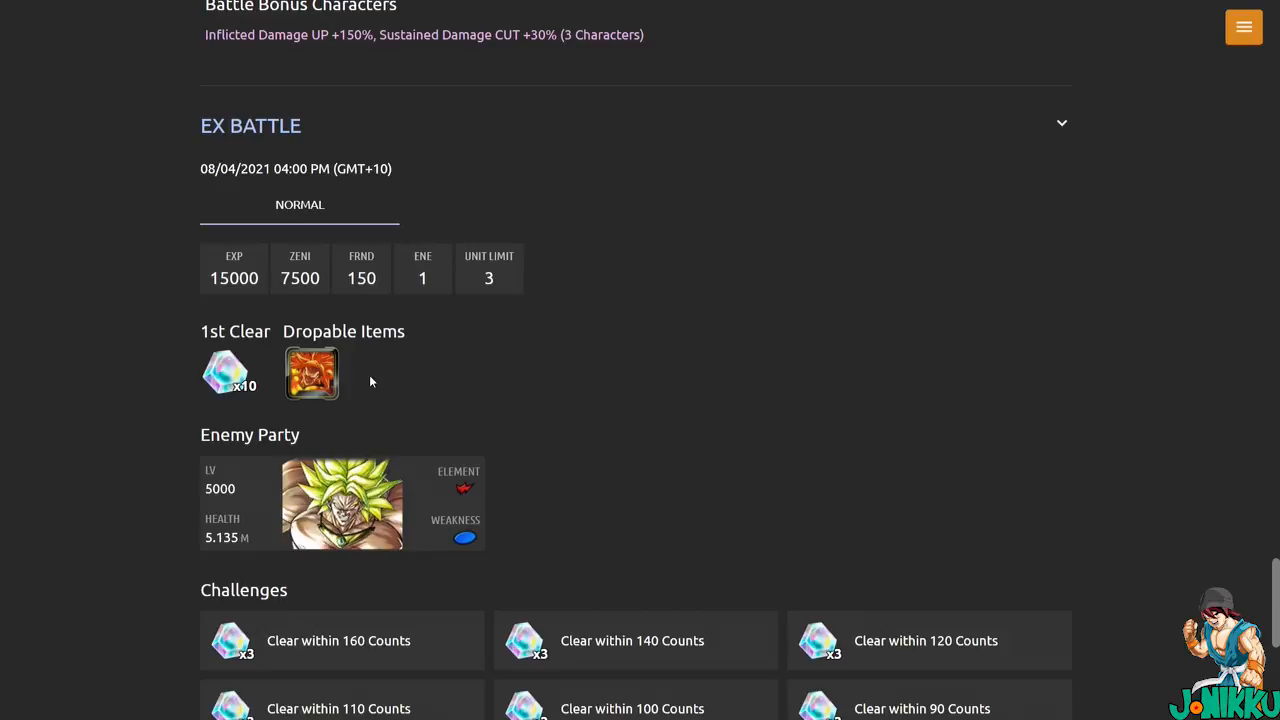
{"action": "mouse_move", "coordinate": [1151, 506]}
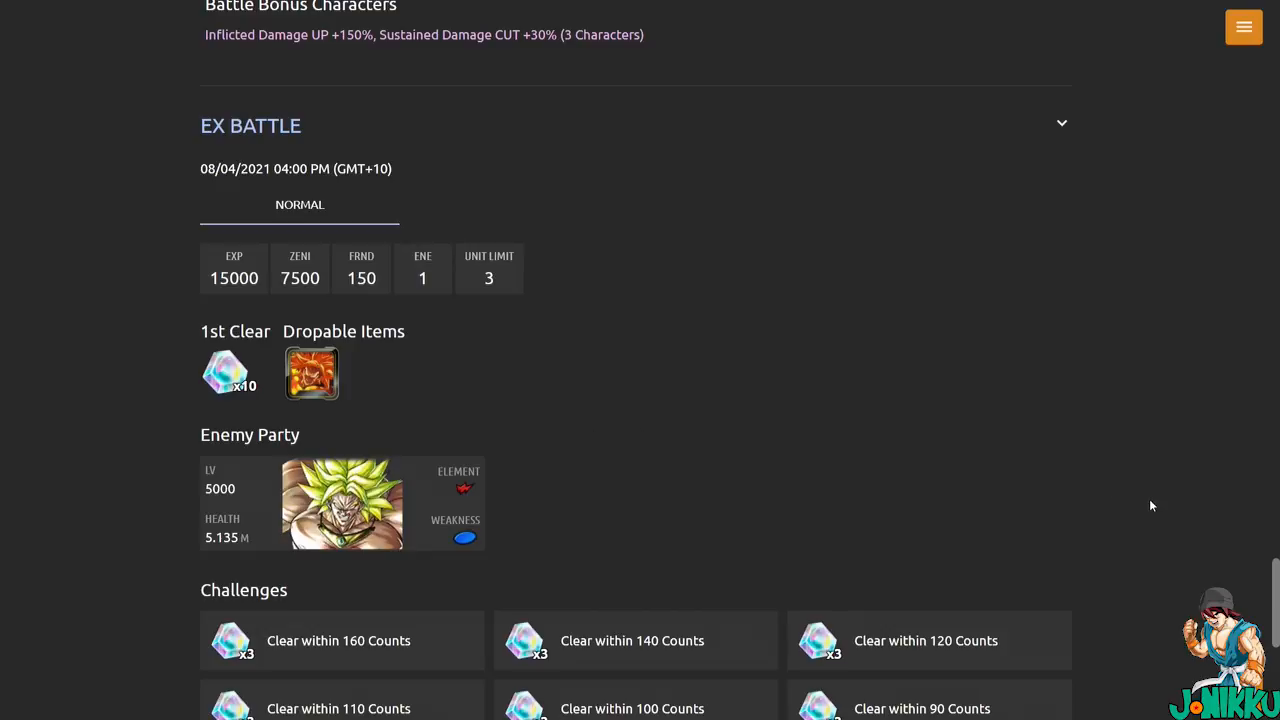
{"action": "scroll", "scroll_direction": "down", "scroll_amount": 3}
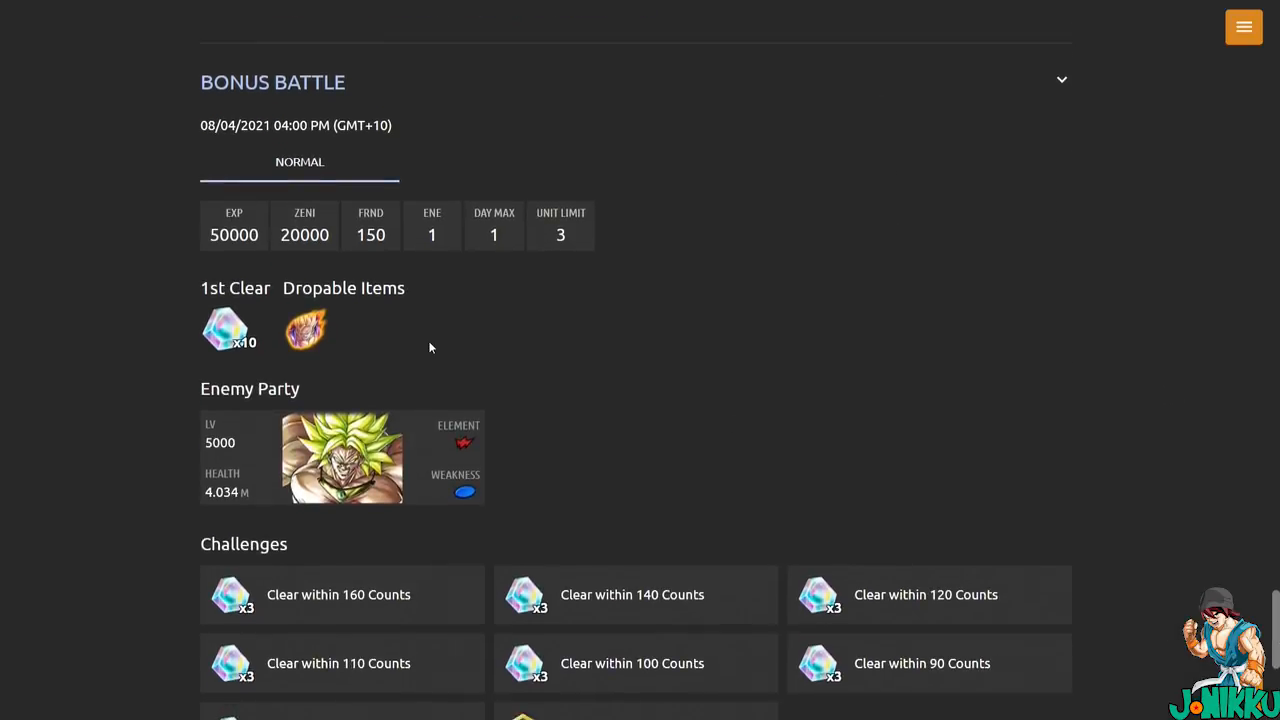
{"action": "mouse_move", "coordinate": [1206, 558]}
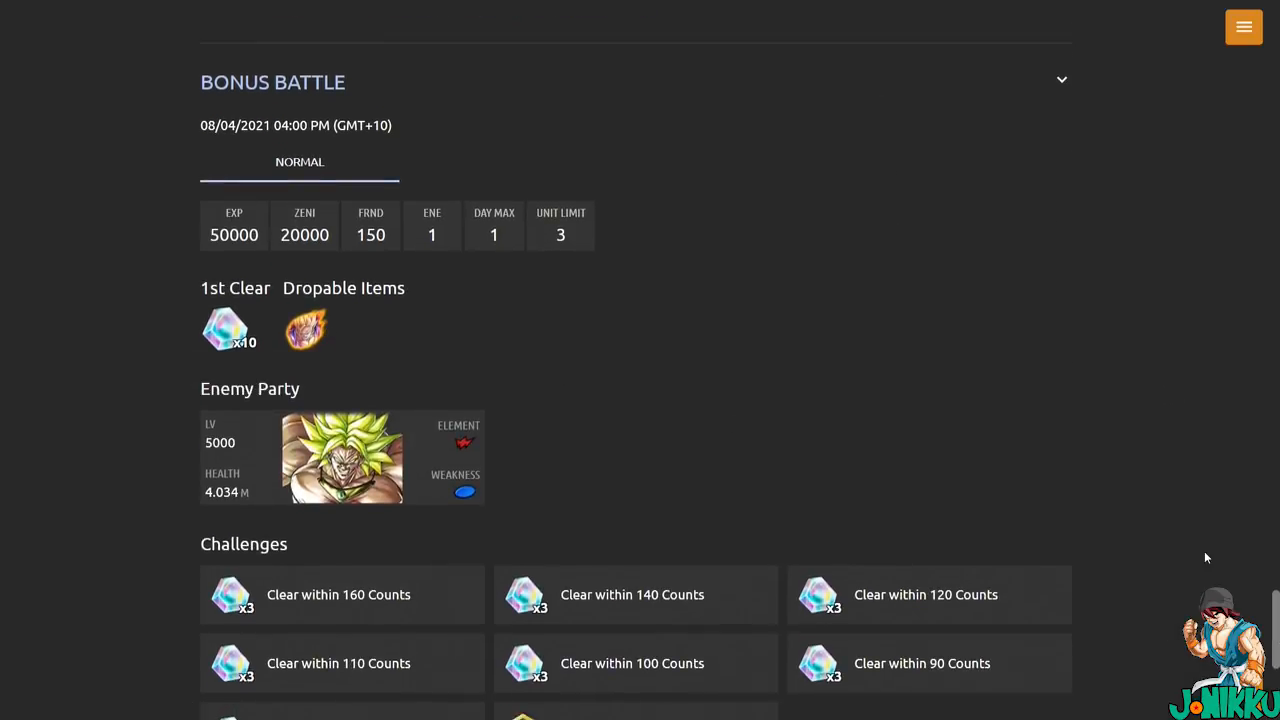
Scroll past the Bonus Battle and Challenge Battle rewards and challenges to Challenge Battle 2.
{"action": "scroll", "scroll_direction": "down", "scroll_amount": 3}
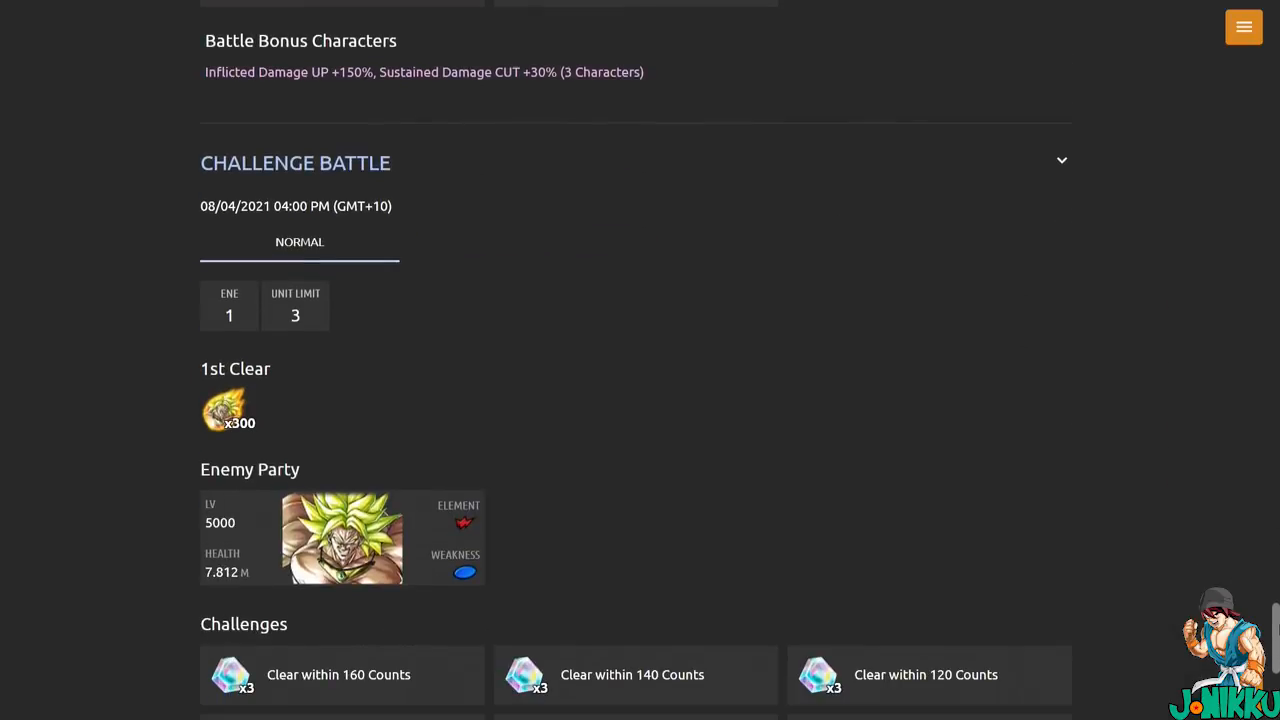
{"action": "scroll", "scroll_direction": "down", "scroll_amount": 3}
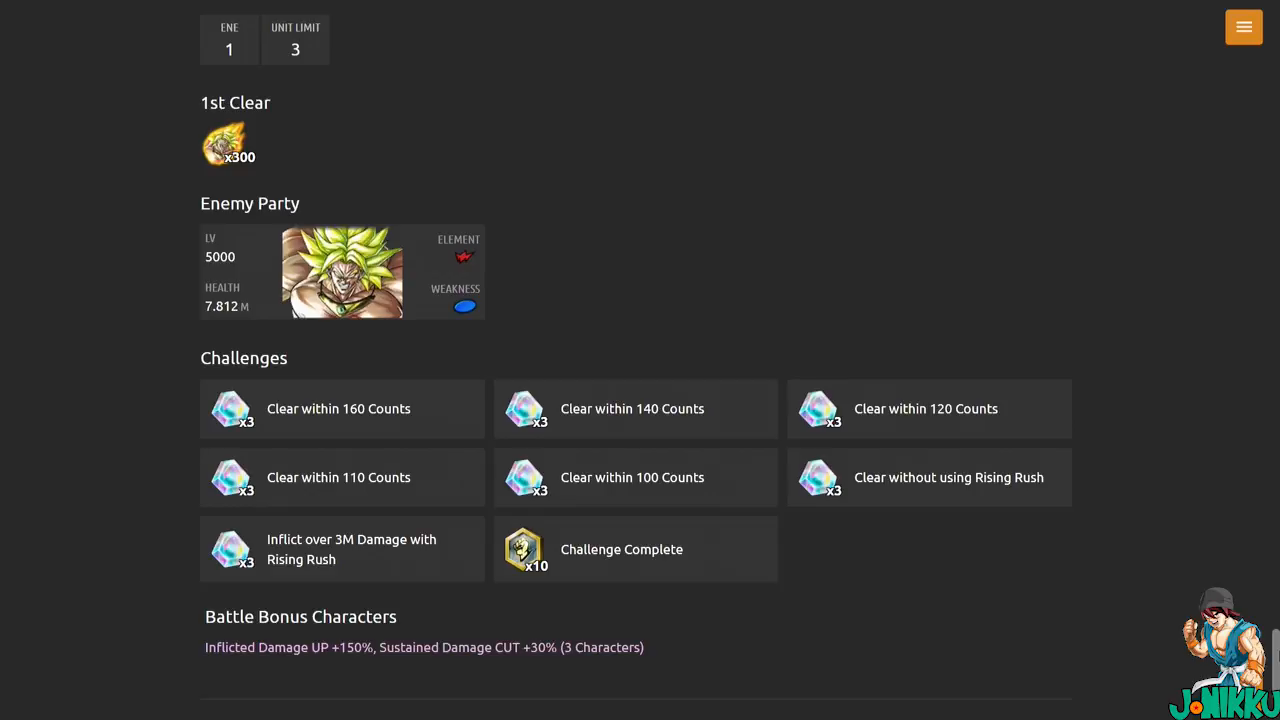
{"action": "scroll", "scroll_direction": "down", "scroll_amount": 3}
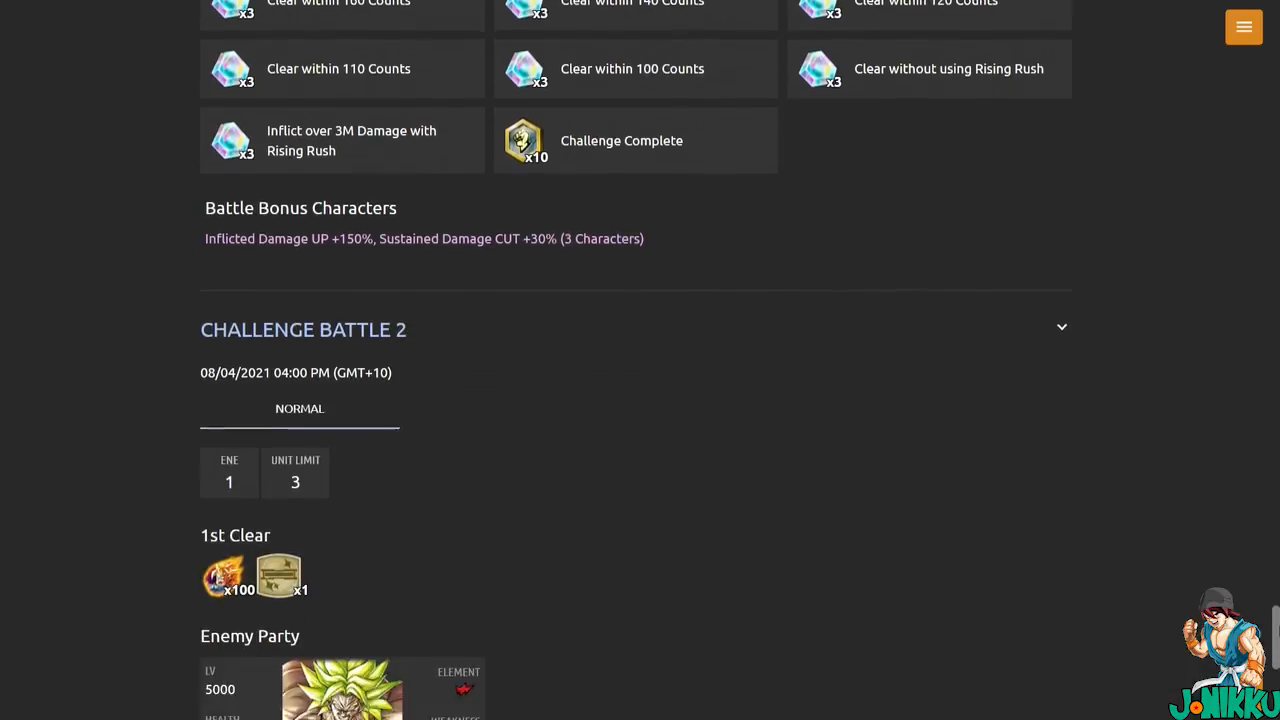
{"action": "scroll", "scroll_direction": "down", "scroll_amount": 3}
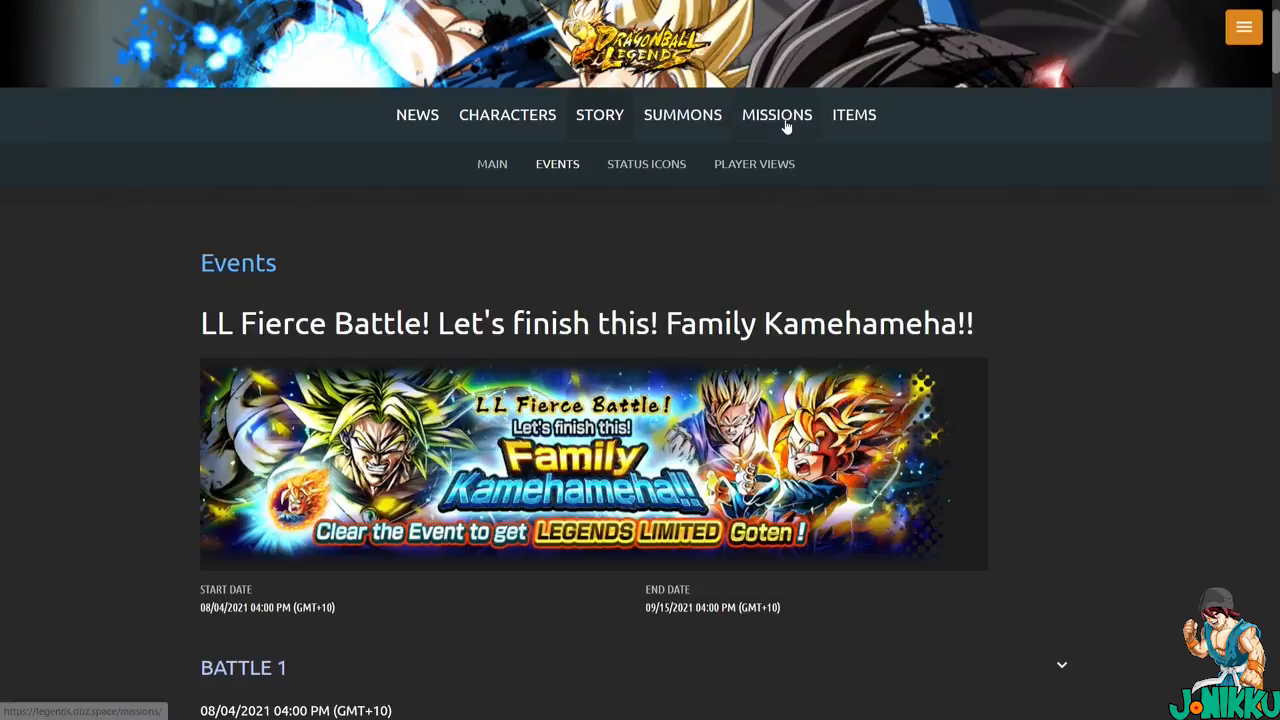
Open the Family Kamehameha event's tile from the site's MISSIONS listing.
{"action": "left_click", "coordinate": [777, 114]}
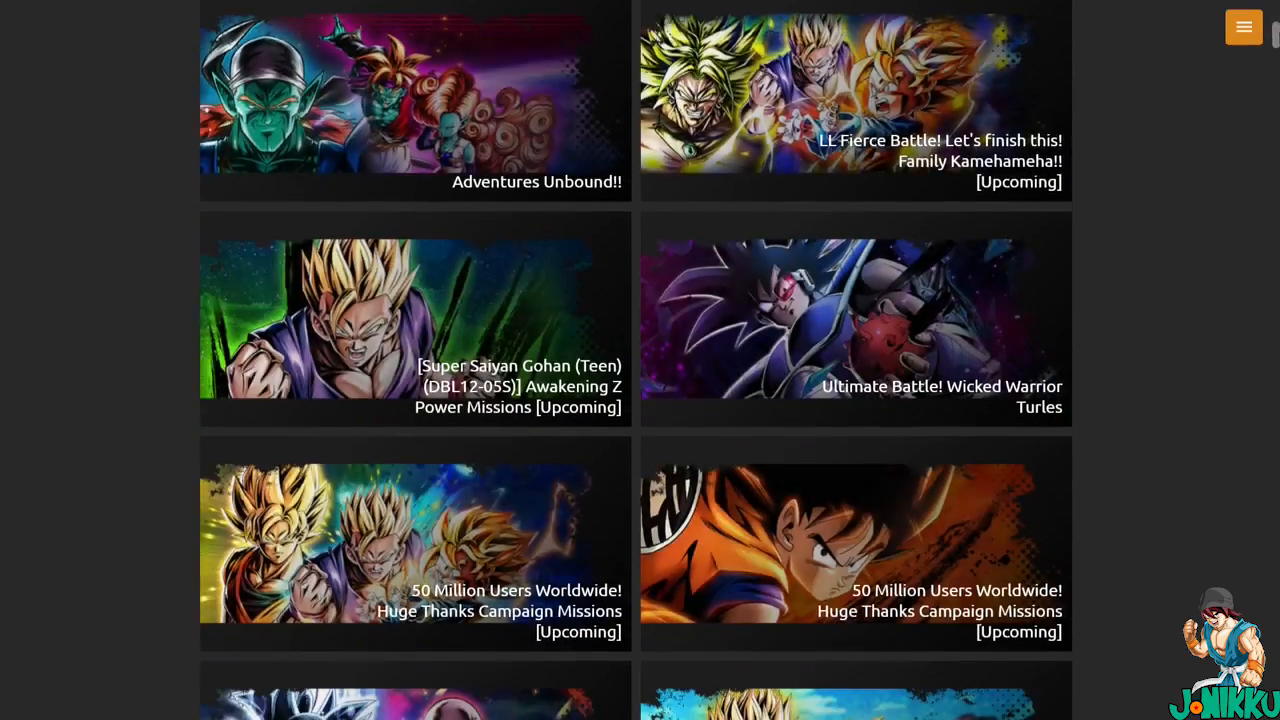
{"action": "scroll", "scroll_direction": "up", "scroll_amount": 3}
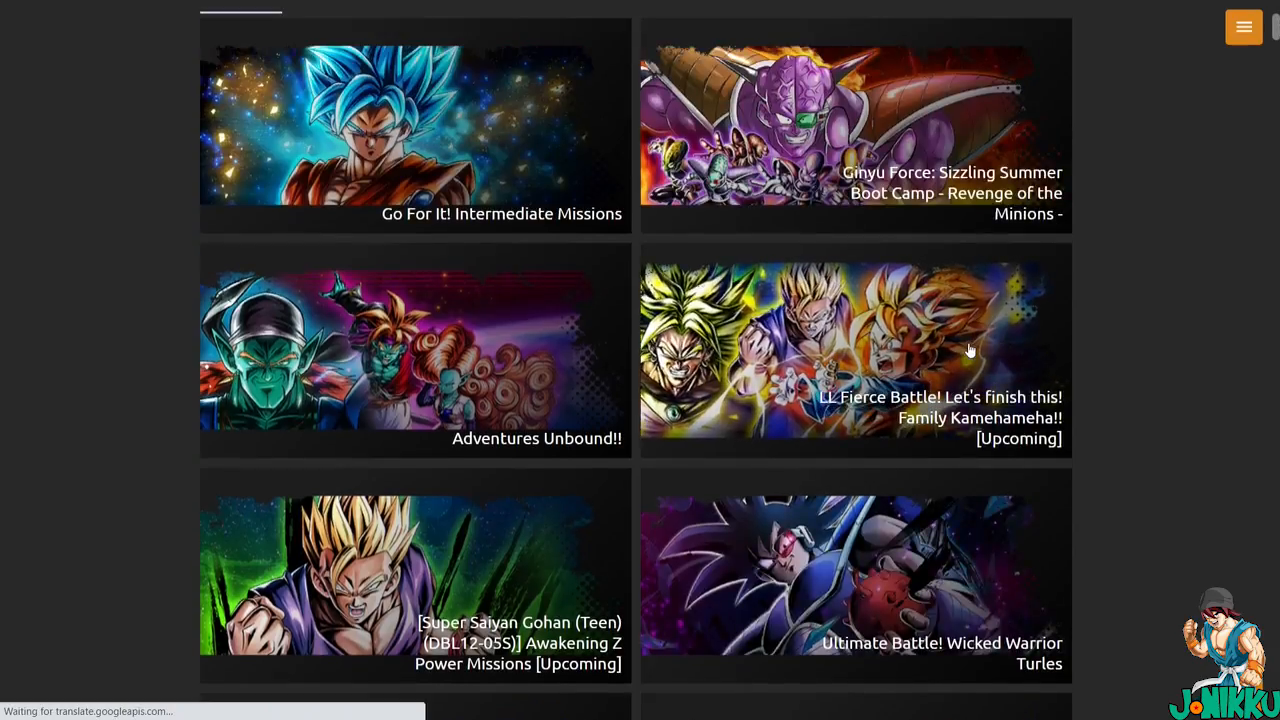
{"action": "left_click", "coordinate": [855, 350]}
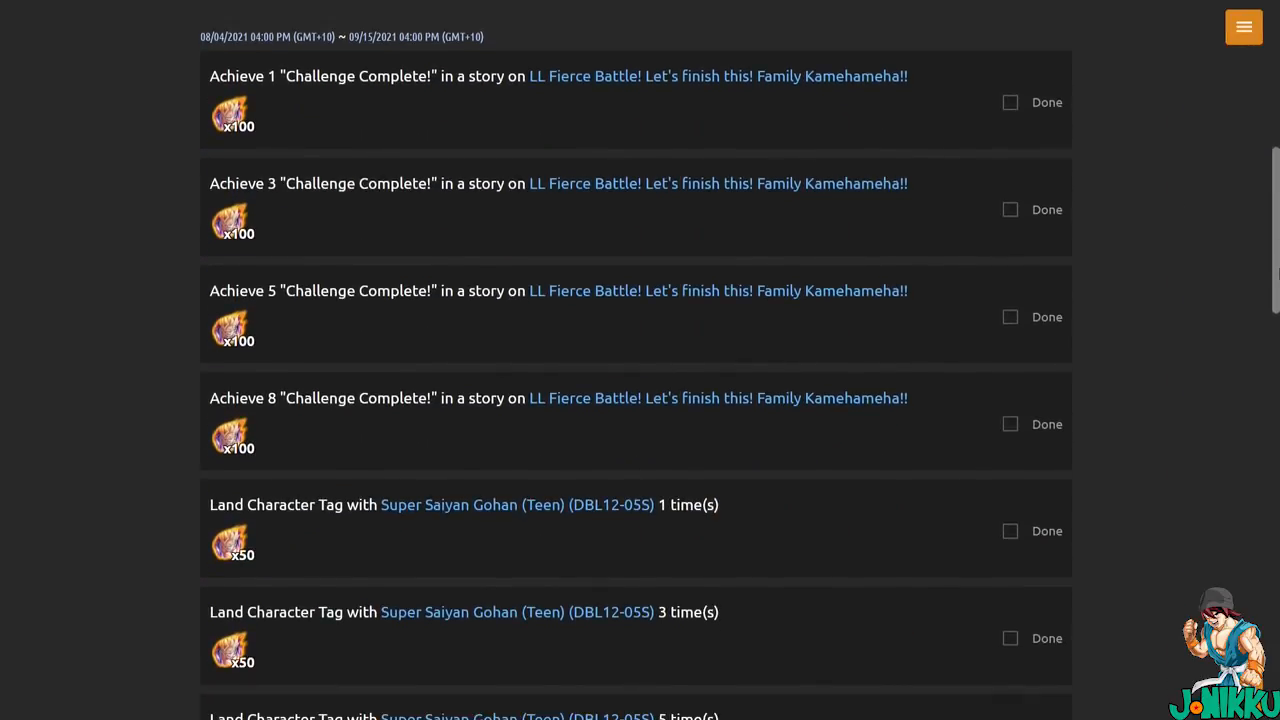
{"action": "mouse_move", "coordinate": [885, 297]}
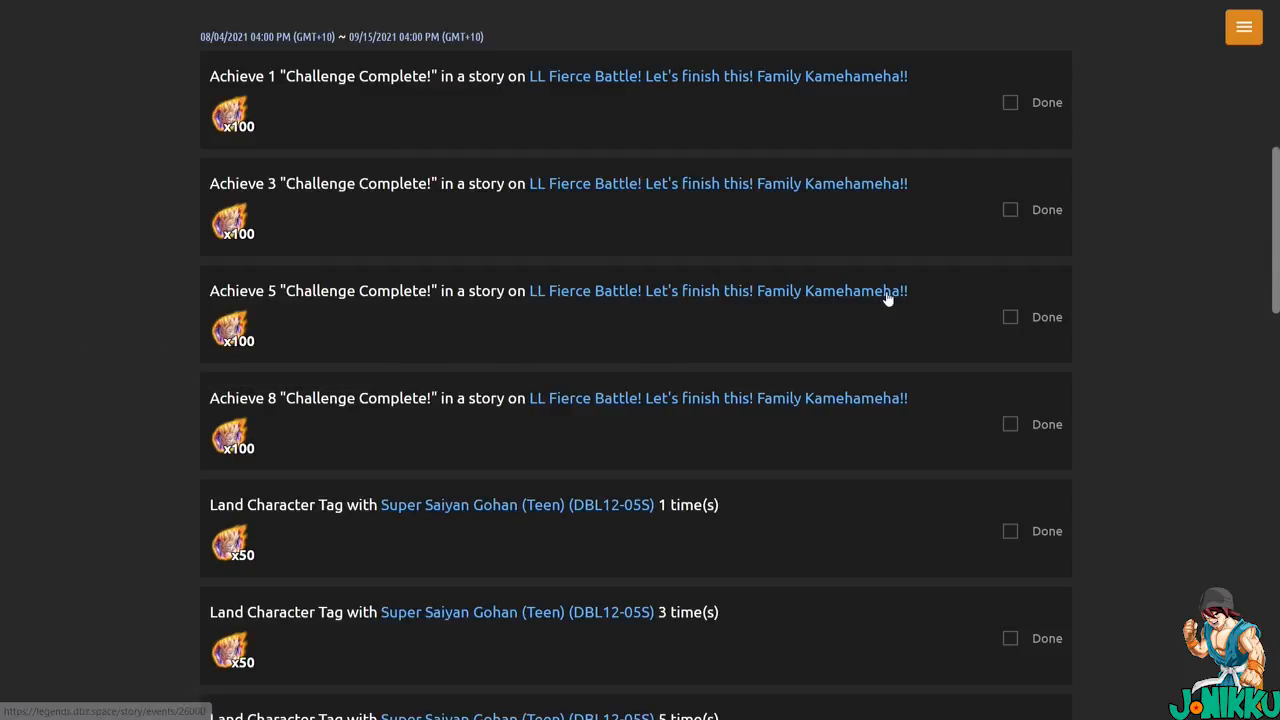
Scroll the event's missions down to the final Goten Friendship Rank mission.
{"action": "scroll", "scroll_direction": "down", "scroll_amount": 3}
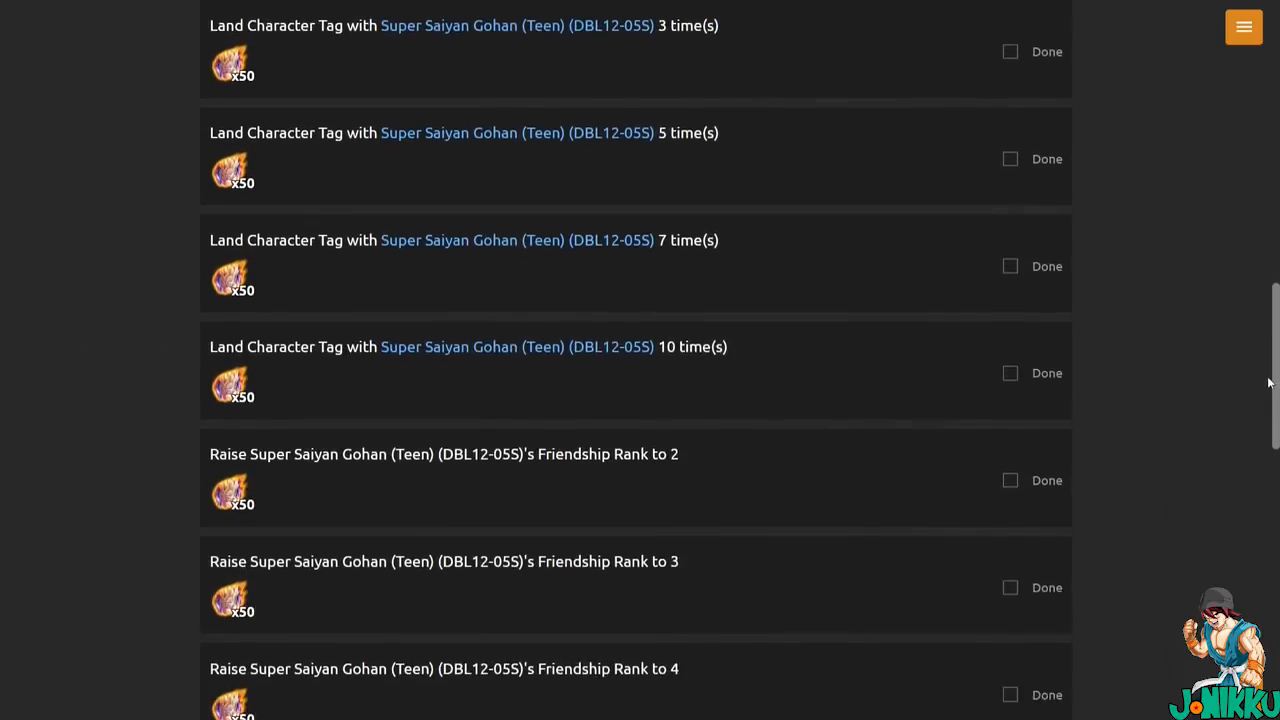
{"action": "scroll", "scroll_direction": "down", "scroll_amount": 3}
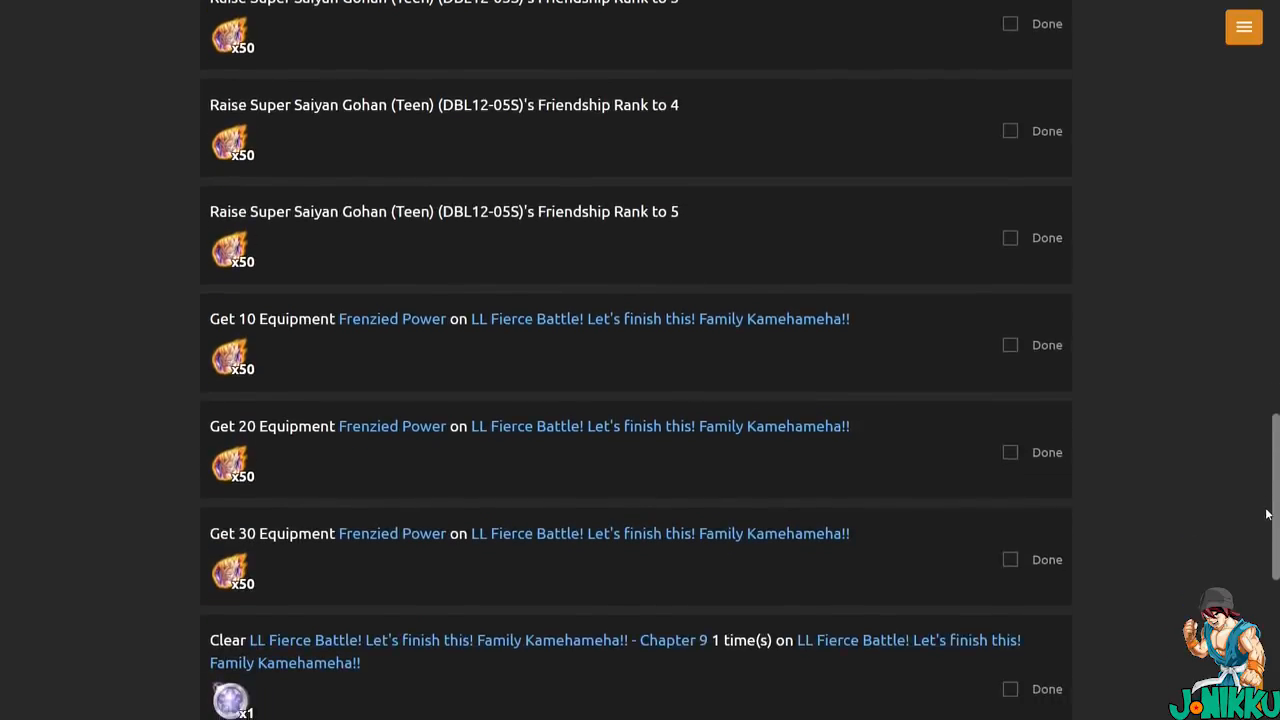
{"action": "scroll", "scroll_direction": "down", "scroll_amount": 3}
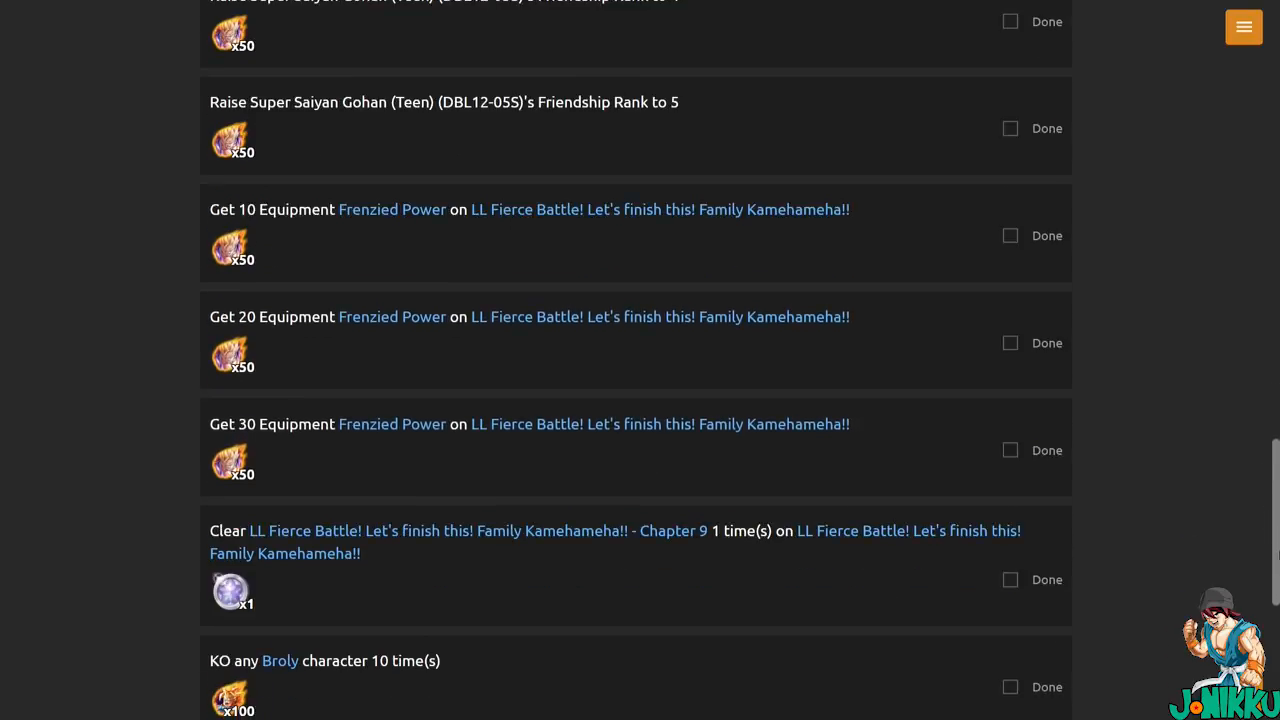
{"action": "scroll", "scroll_direction": "down", "scroll_amount": 3}
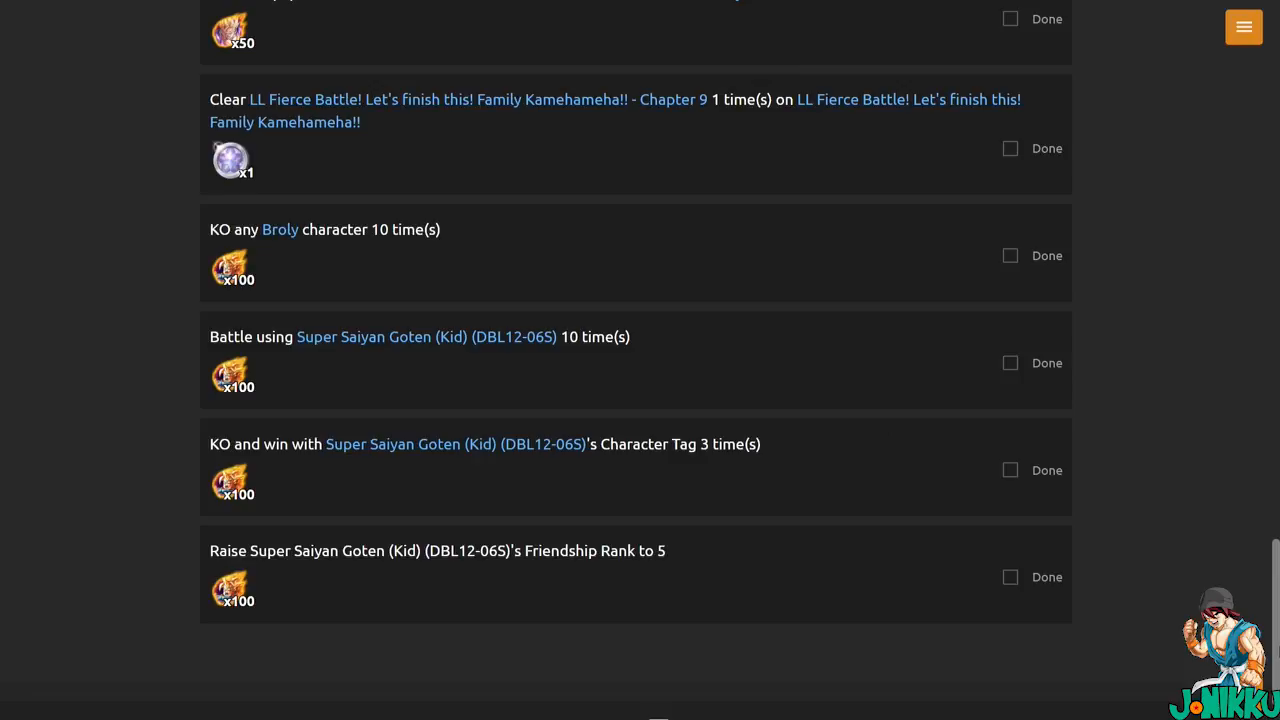
{"action": "mouse_move", "coordinate": [870, 601]}
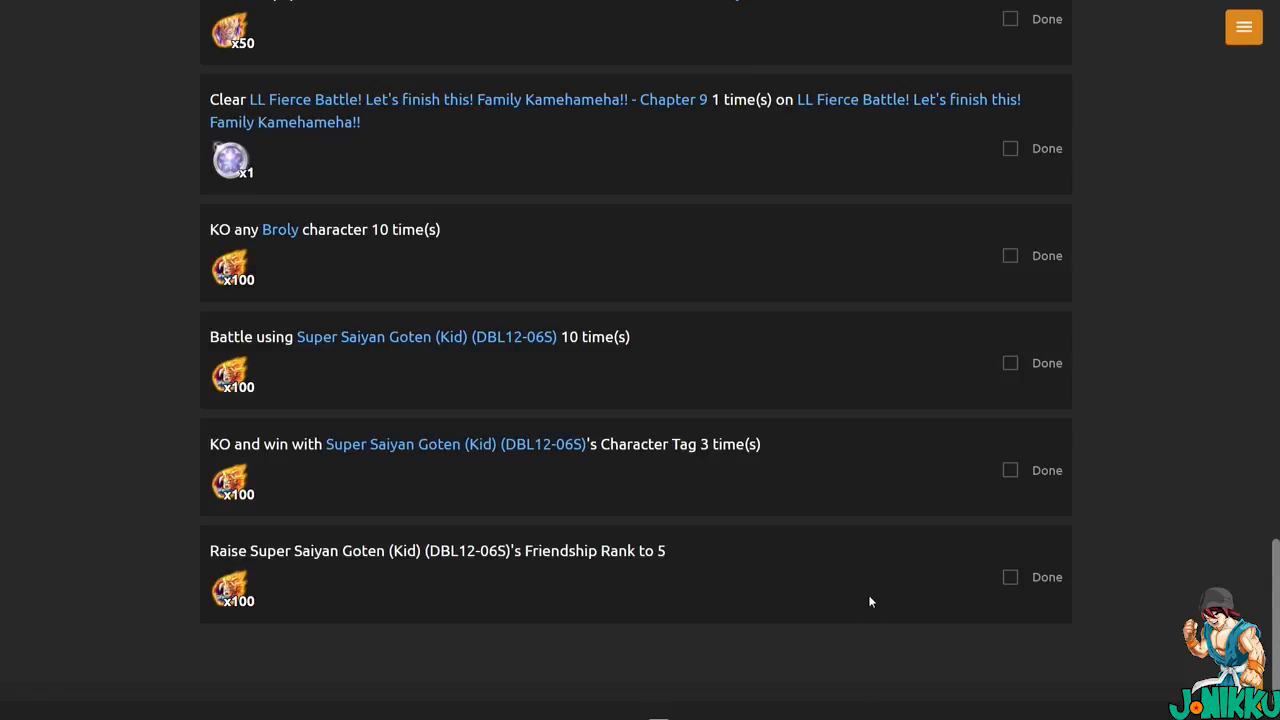
{"action": "mouse_move", "coordinate": [291, 276]}
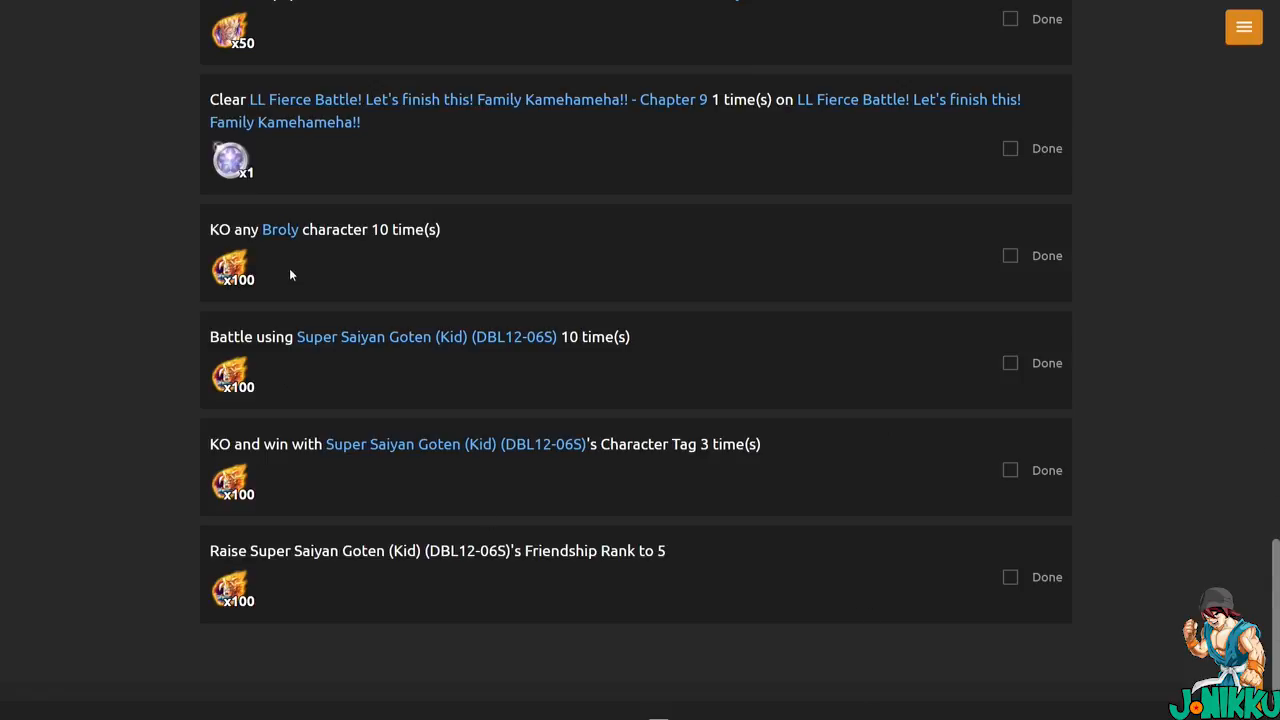
{"action": "mouse_move", "coordinate": [260, 463]}
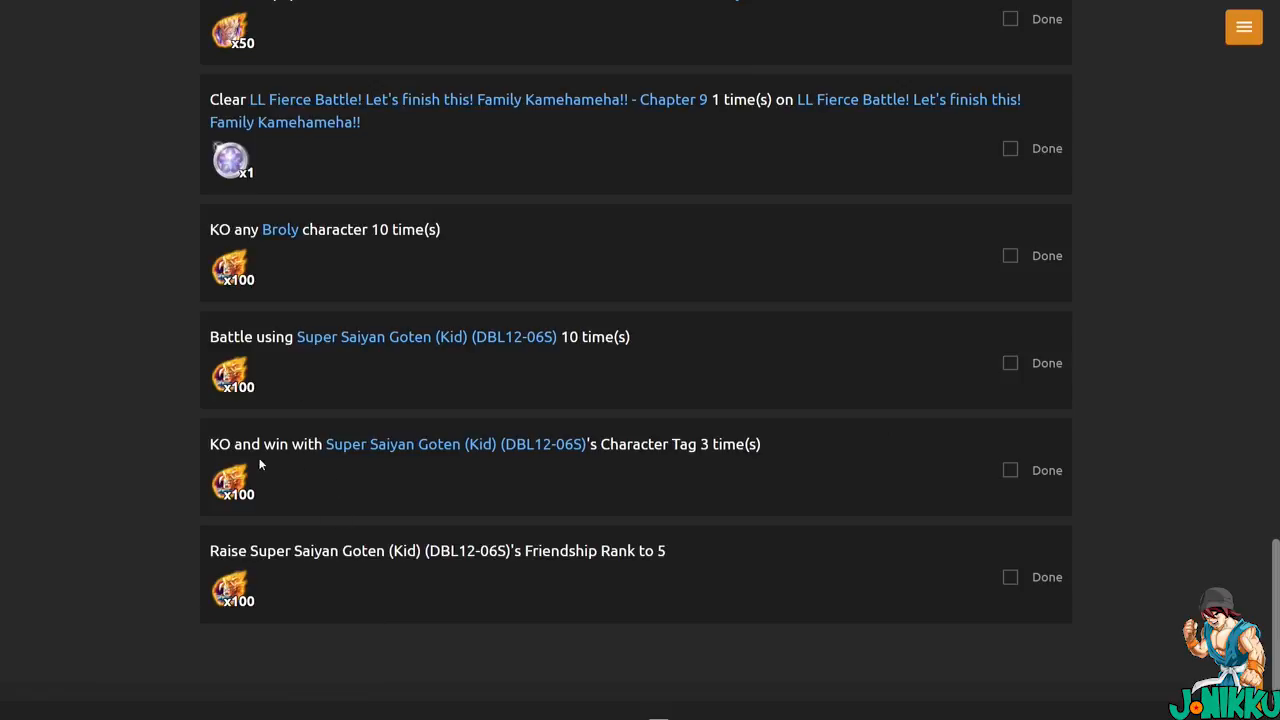
{"action": "mouse_move", "coordinate": [512, 474]}
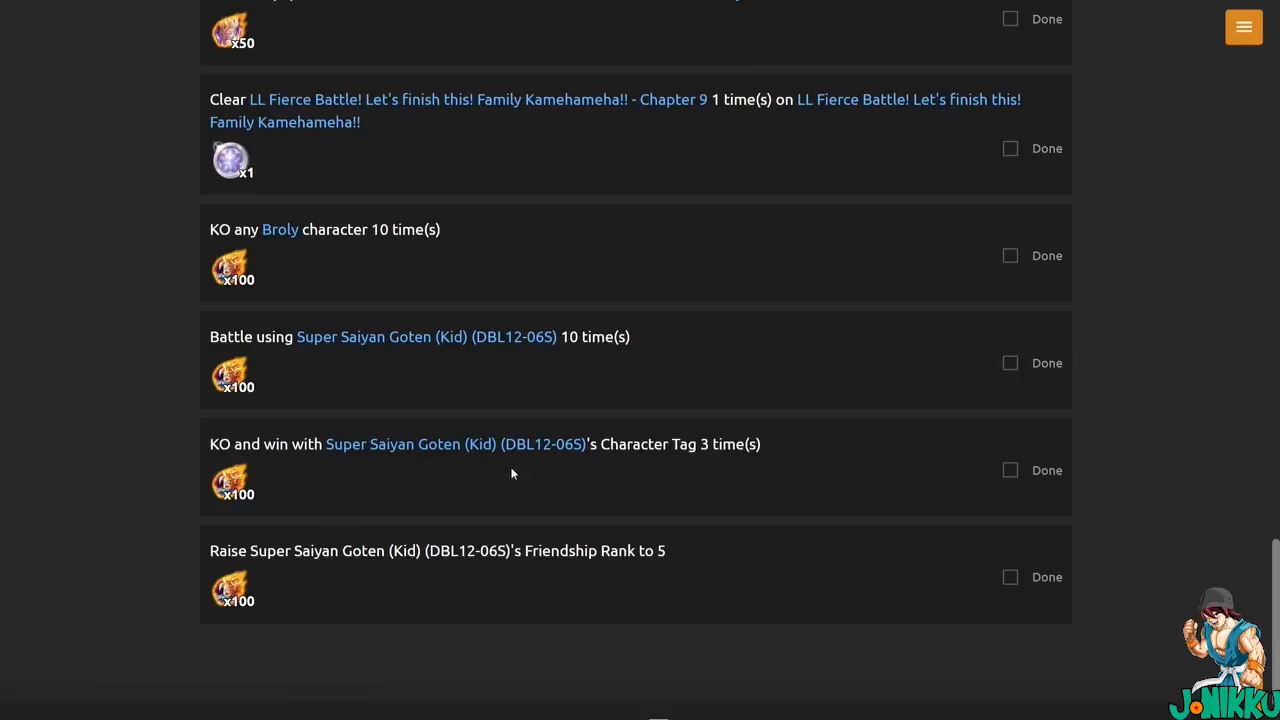
{"action": "mouse_move", "coordinate": [255, 357]}
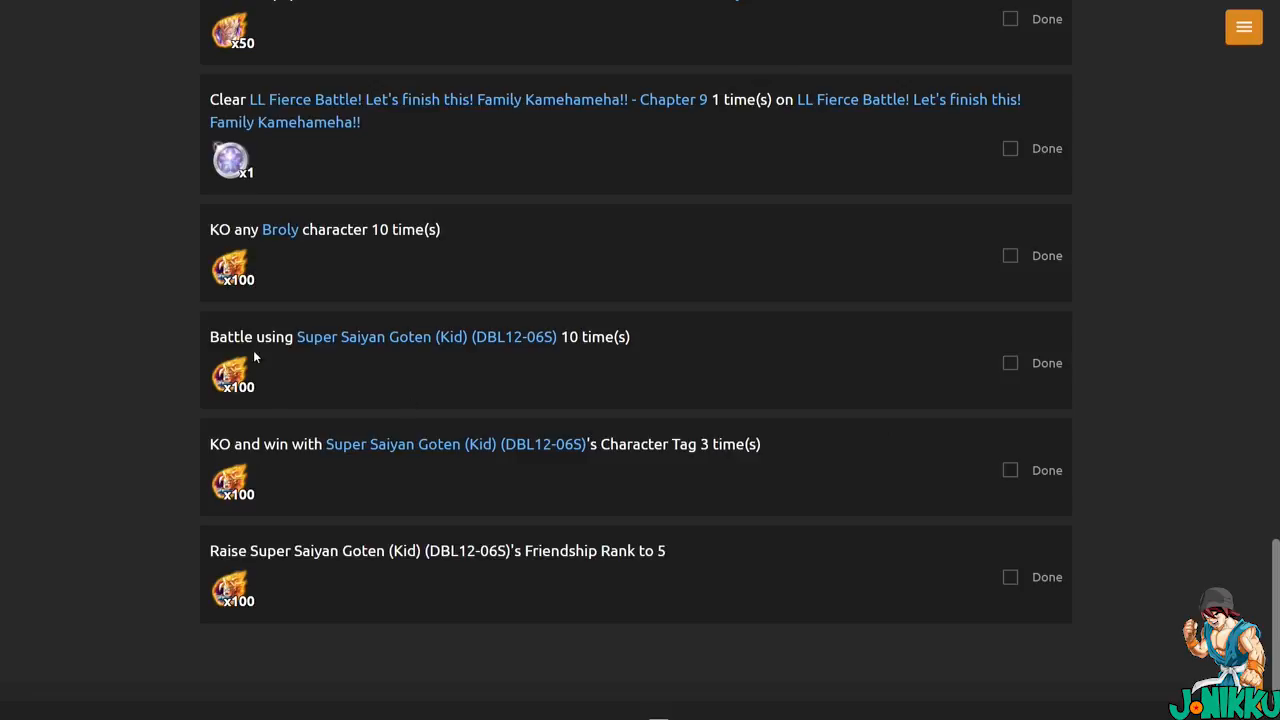
{"action": "mouse_move", "coordinate": [310, 271]}
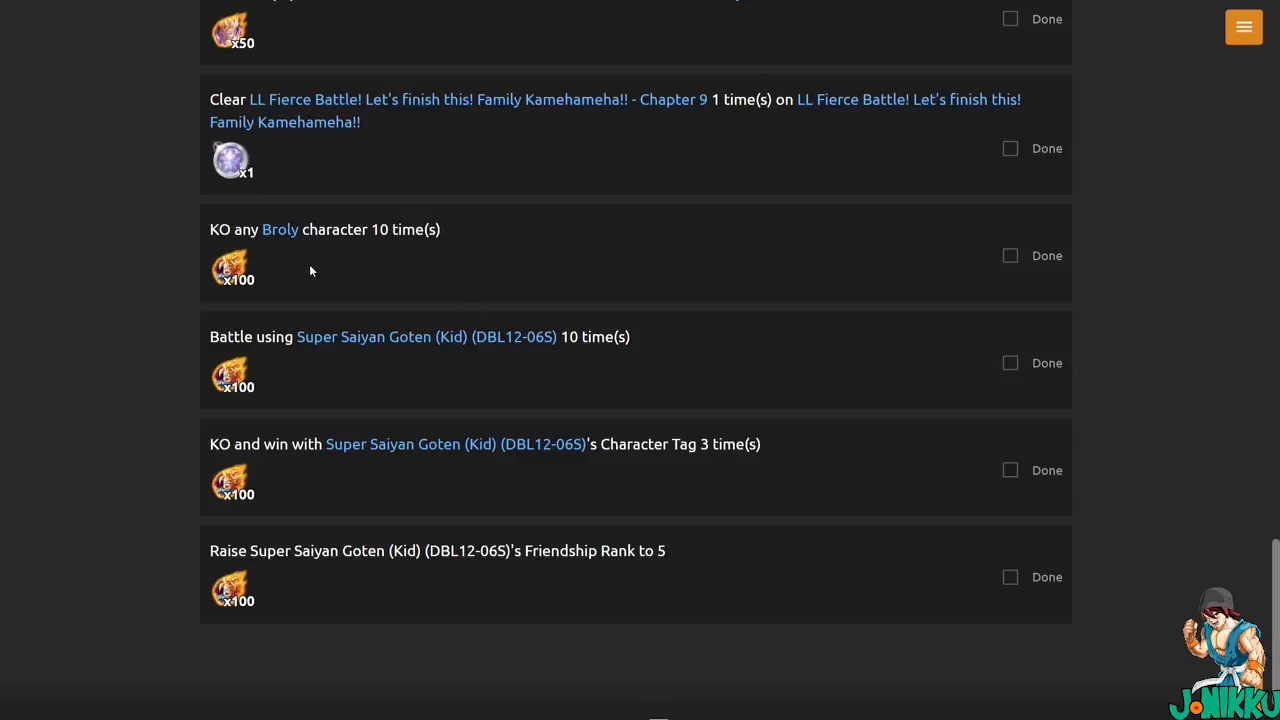
{"action": "mouse_move", "coordinate": [430, 315]}
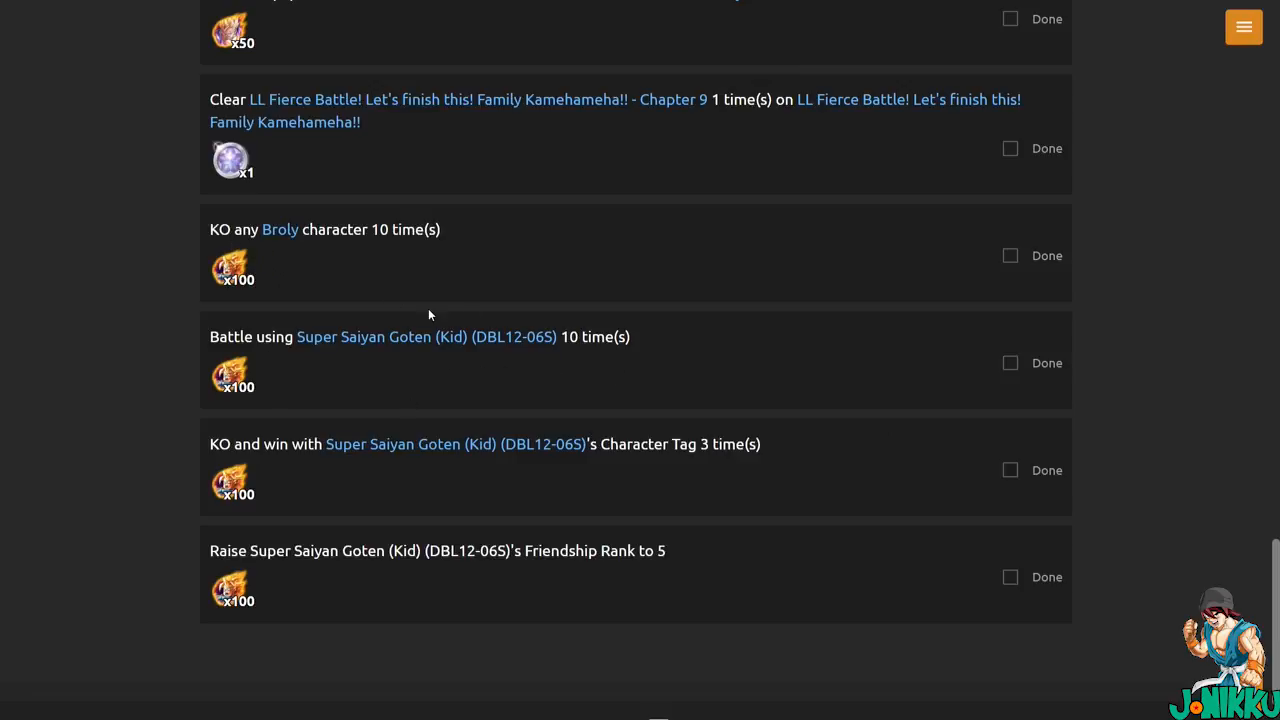